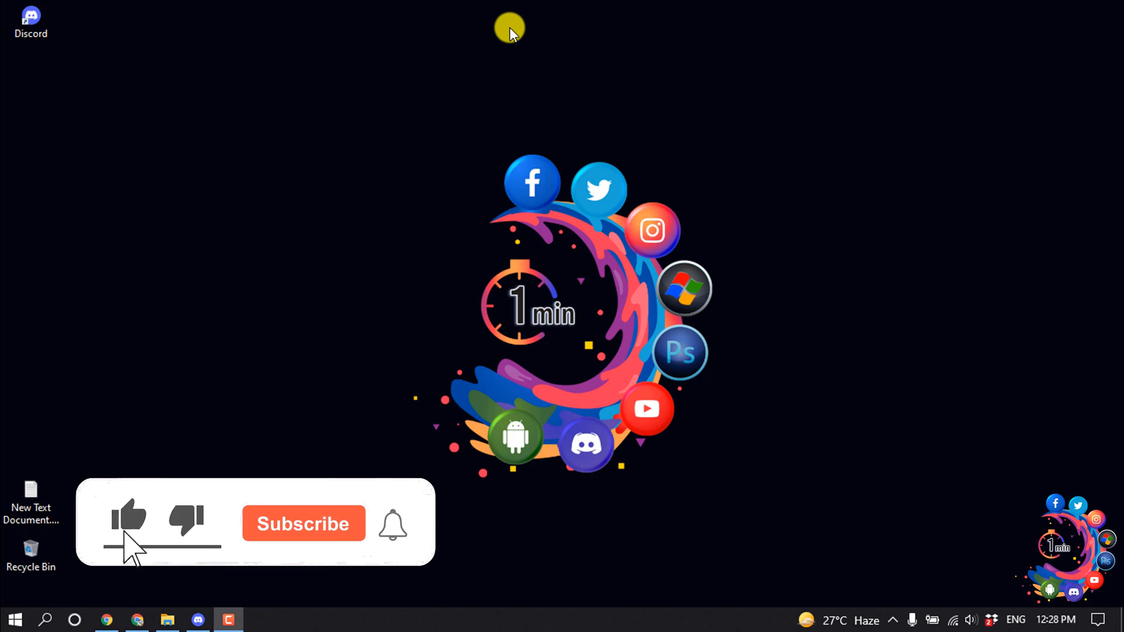
Step: Launch Discord from the taskbar to reach its Friends home page
{"action": "left_click", "coordinate": [304, 524]}
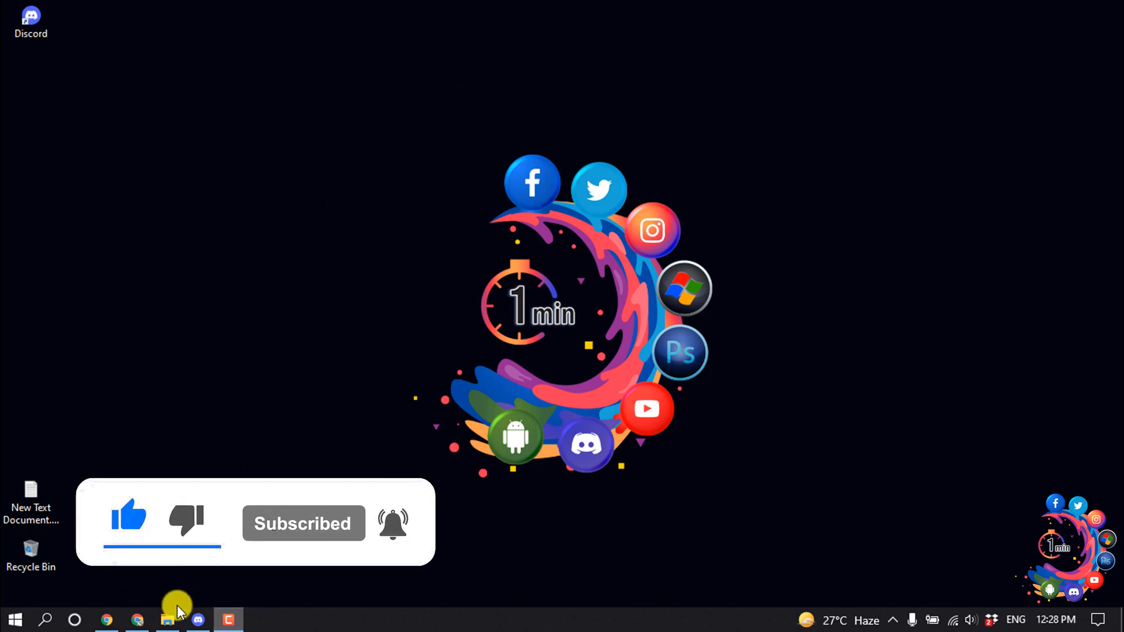
{"action": "left_click", "coordinate": [104, 620]}
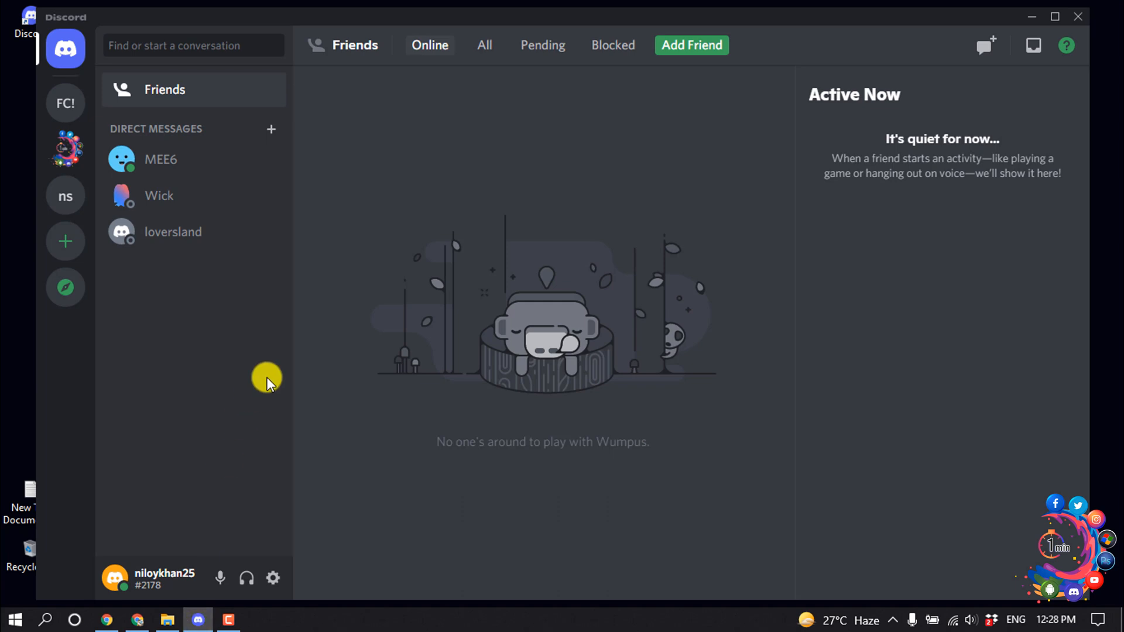
Step: Turn off Hardware Acceleration under Discord's Advanced user settings
{"action": "left_click", "coordinate": [272, 578]}
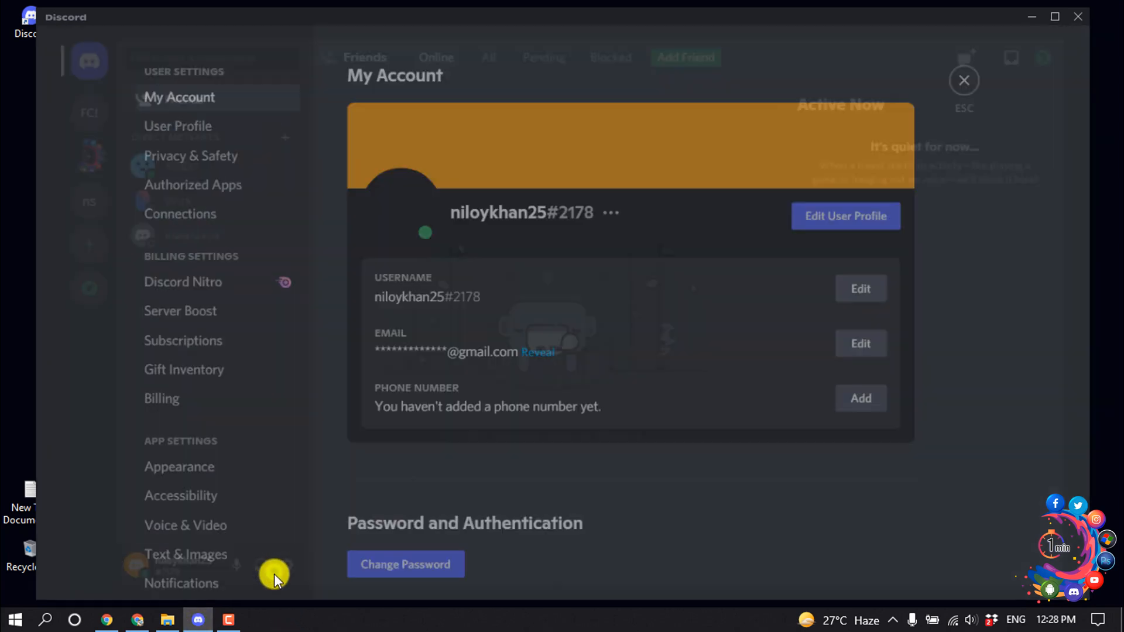
{"action": "scroll", "scroll_direction": "down", "scroll_amount": 3}
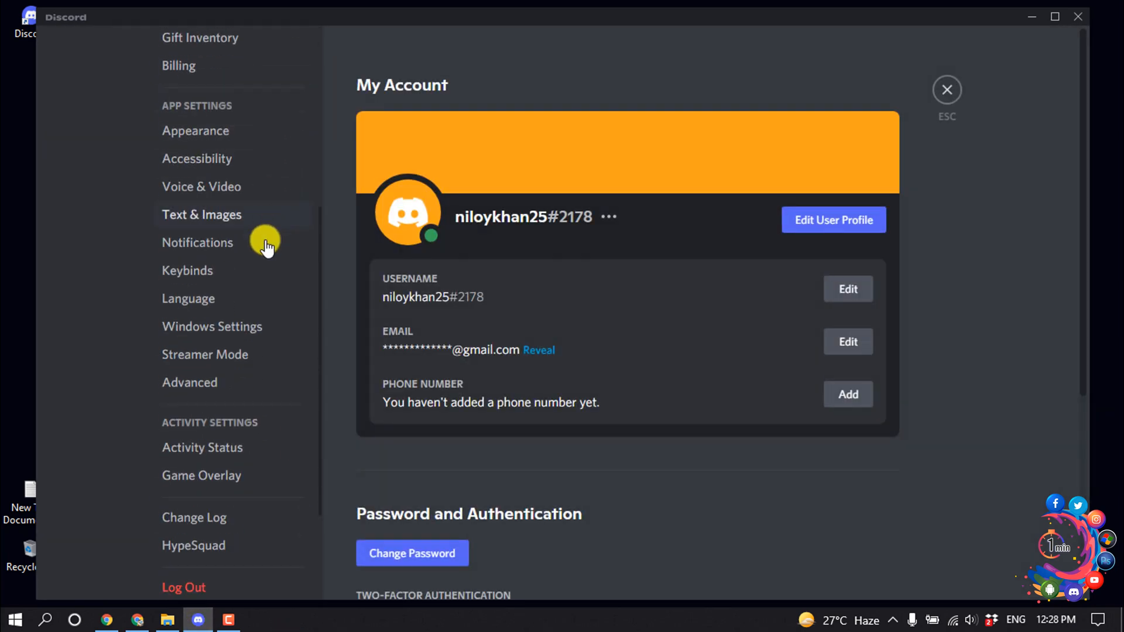
{"action": "left_click", "coordinate": [189, 382]}
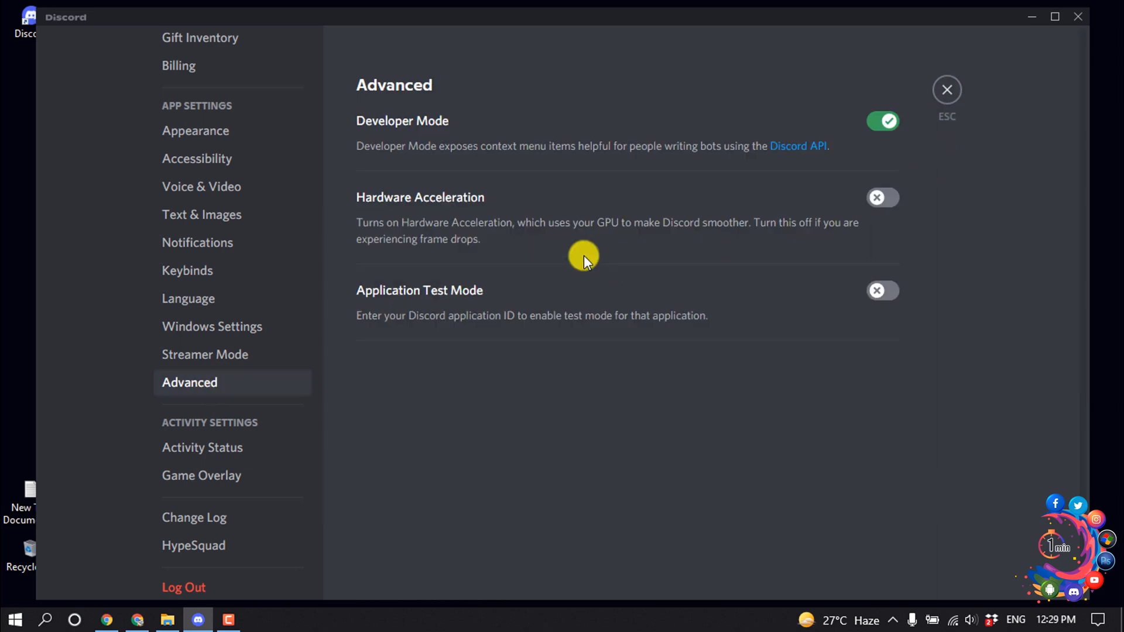
{"action": "mouse_move", "coordinate": [372, 209]}
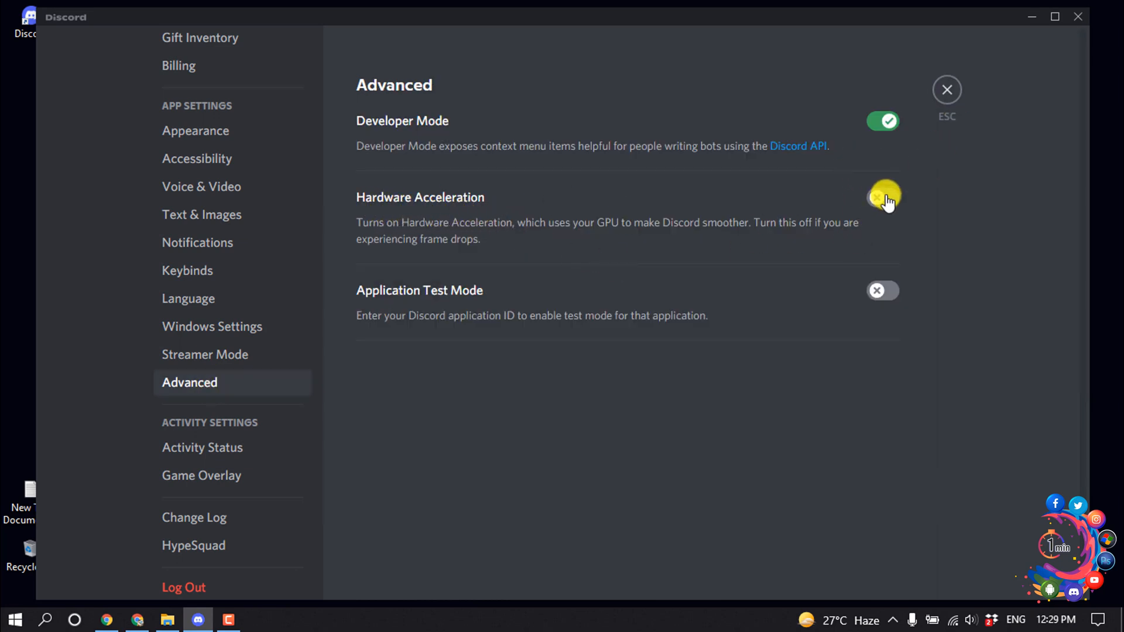
{"action": "left_click", "coordinate": [947, 89]}
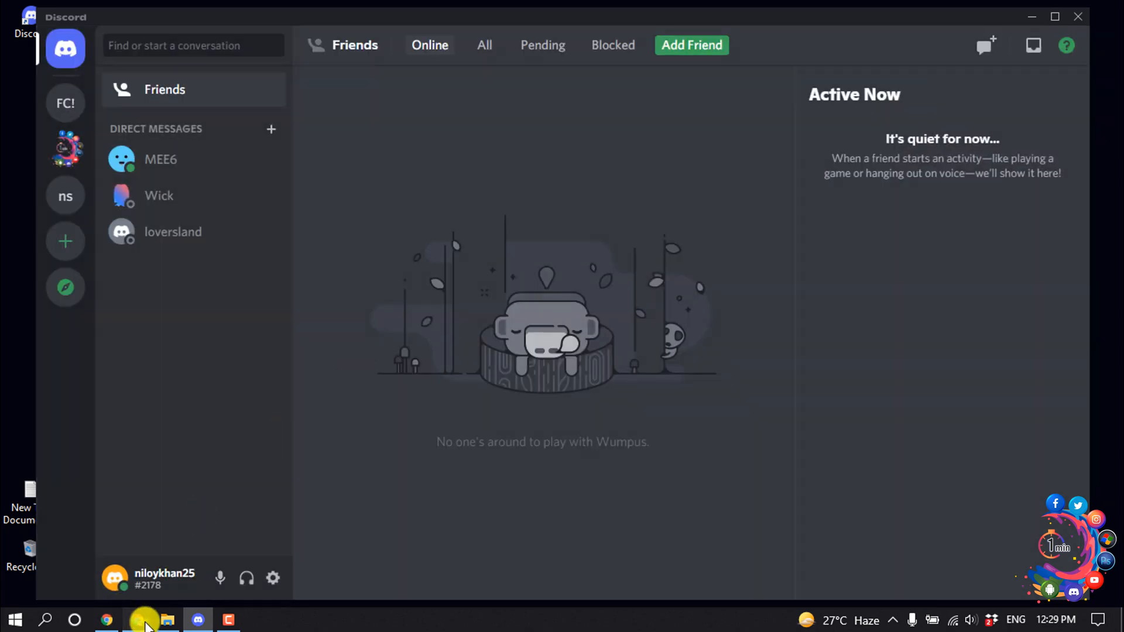
Step: Switch off 'Use hardware acceleration when available' in Chrome's settings, found by searching 'ha'
{"action": "left_click", "coordinate": [133, 619]}
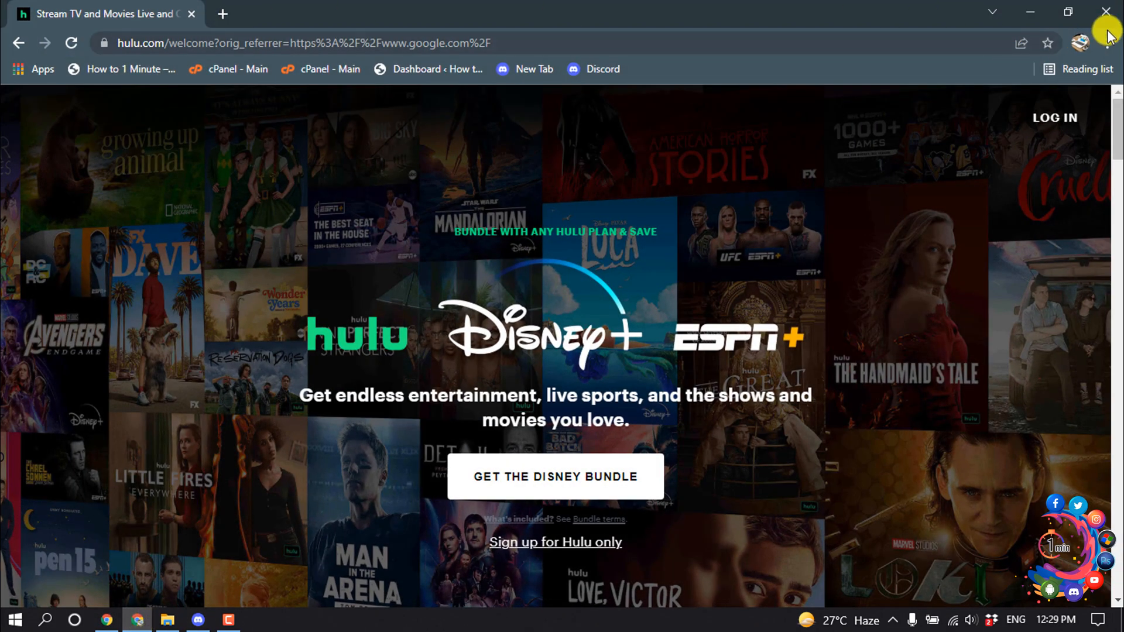
{"action": "left_click", "coordinate": [1112, 39]}
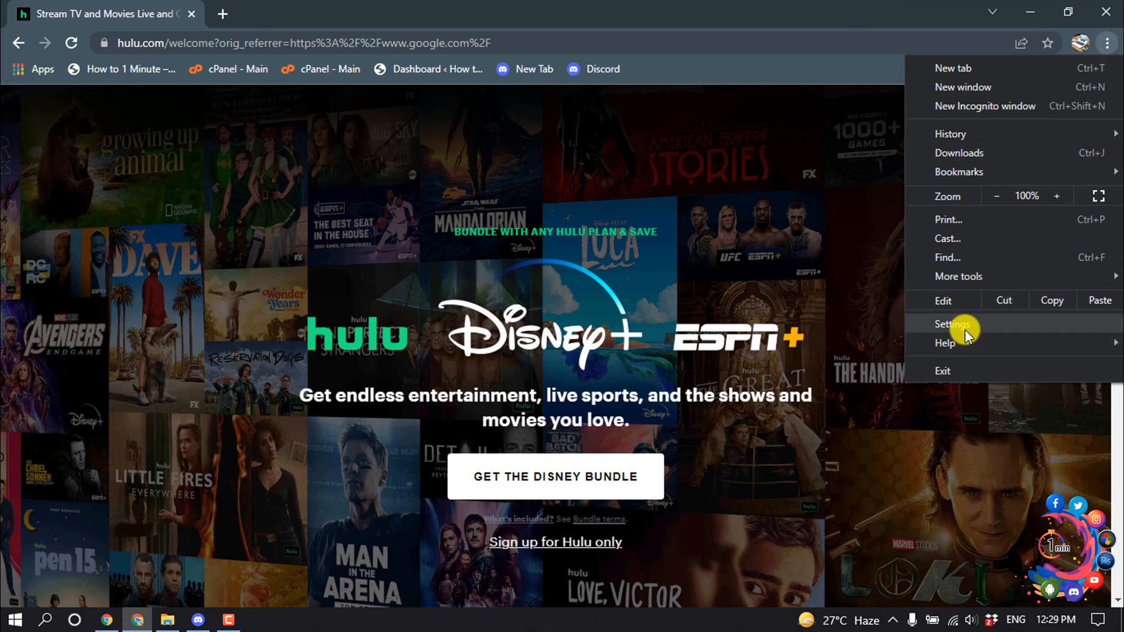
{"action": "left_click", "coordinate": [951, 323]}
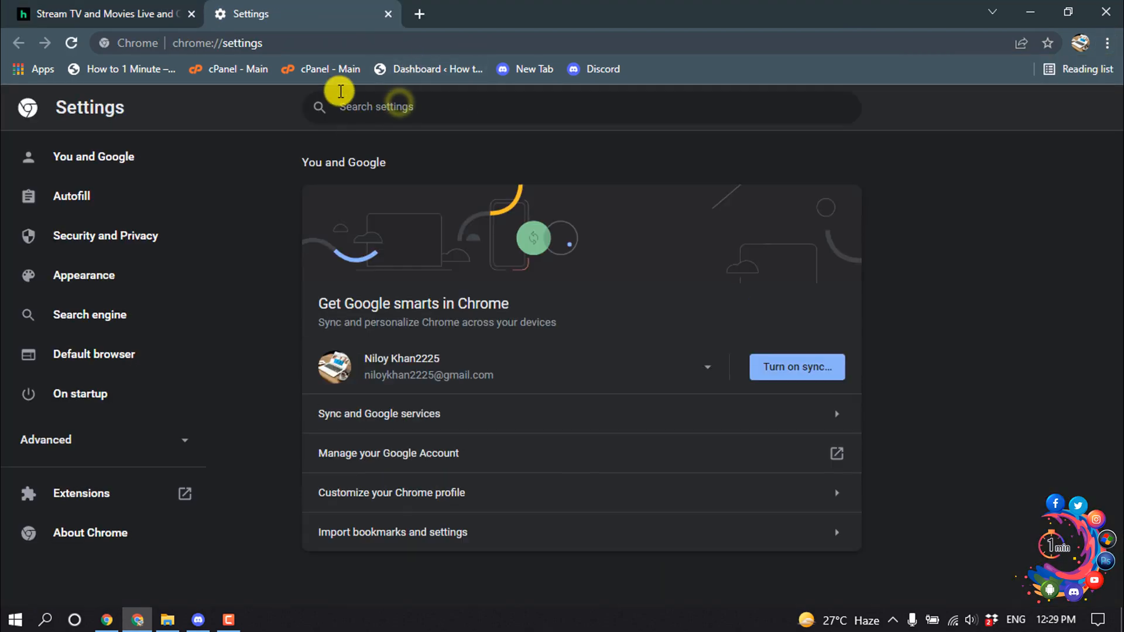
{"action": "type", "text": "hard"}
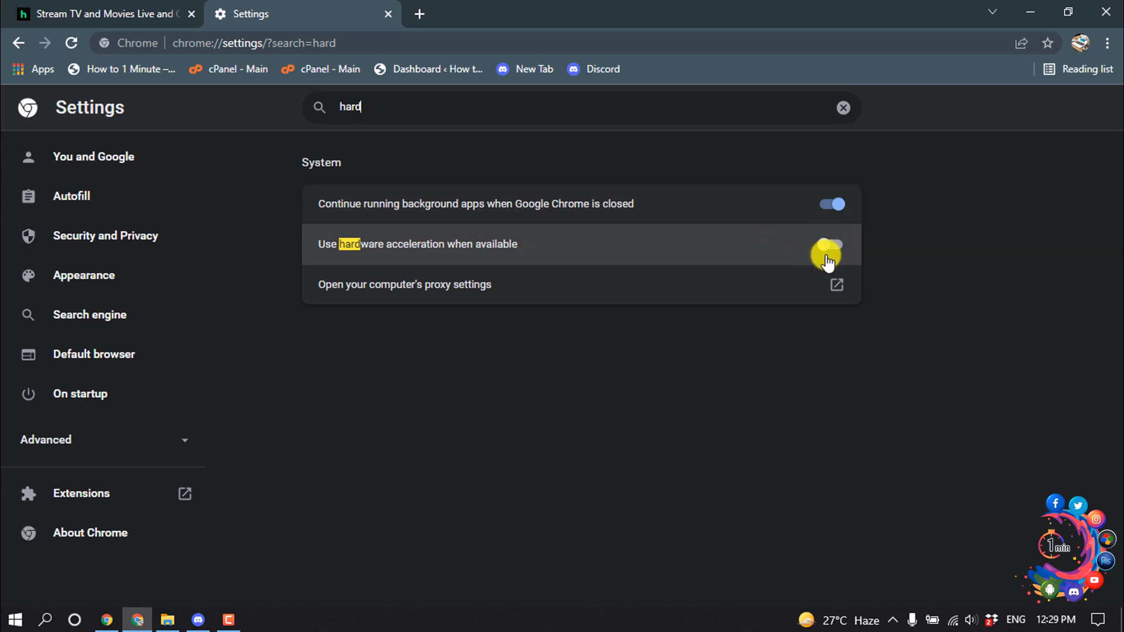
{"action": "left_click", "coordinate": [828, 255]}
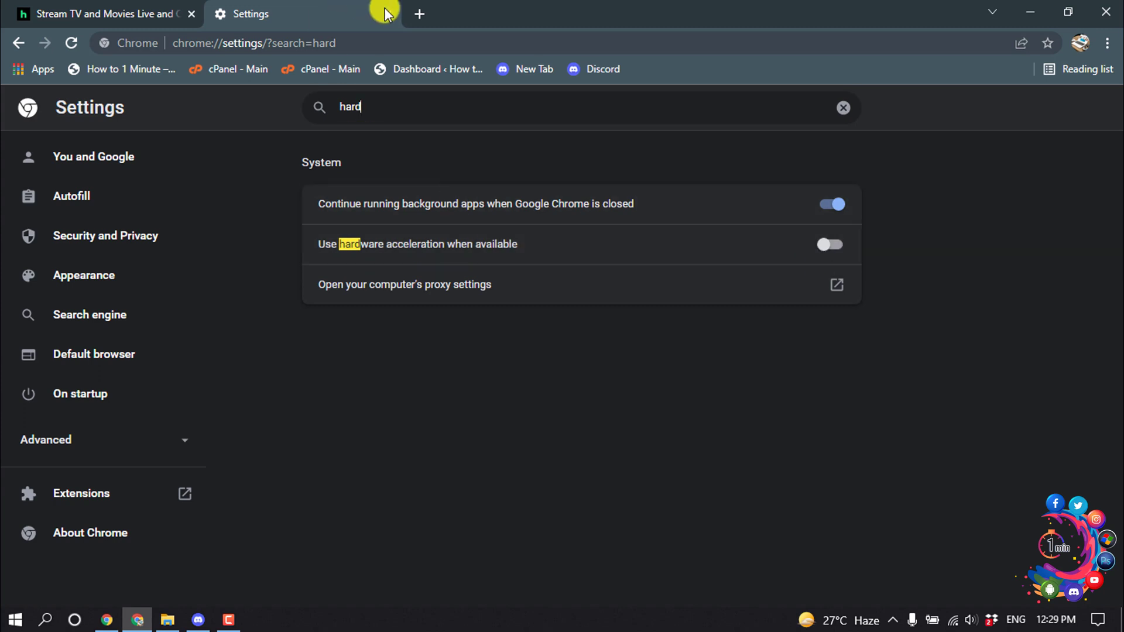
Step: Add Google Chrome as a game in Discord's Activity Status settings
{"action": "left_click", "coordinate": [197, 619]}
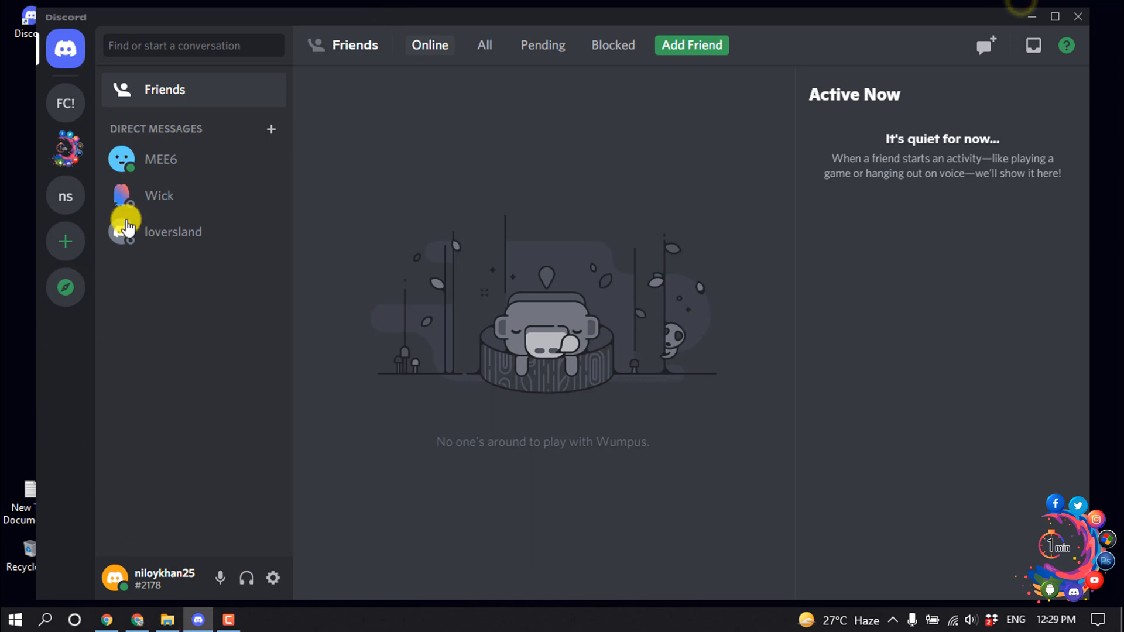
{"action": "mouse_move", "coordinate": [264, 451]}
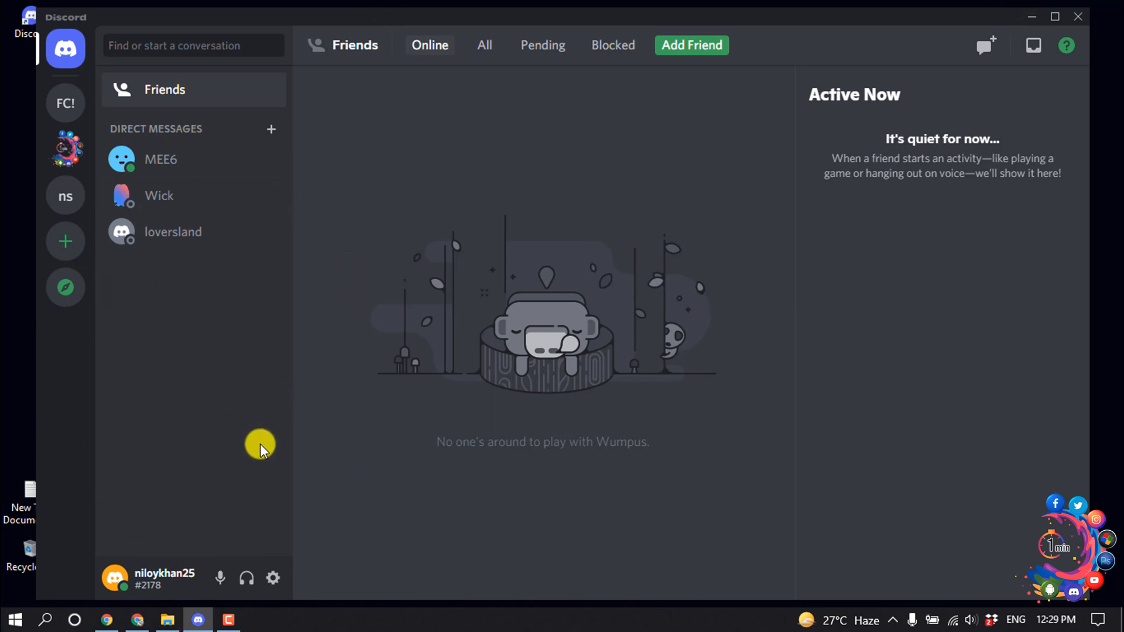
{"action": "left_click", "coordinate": [273, 577]}
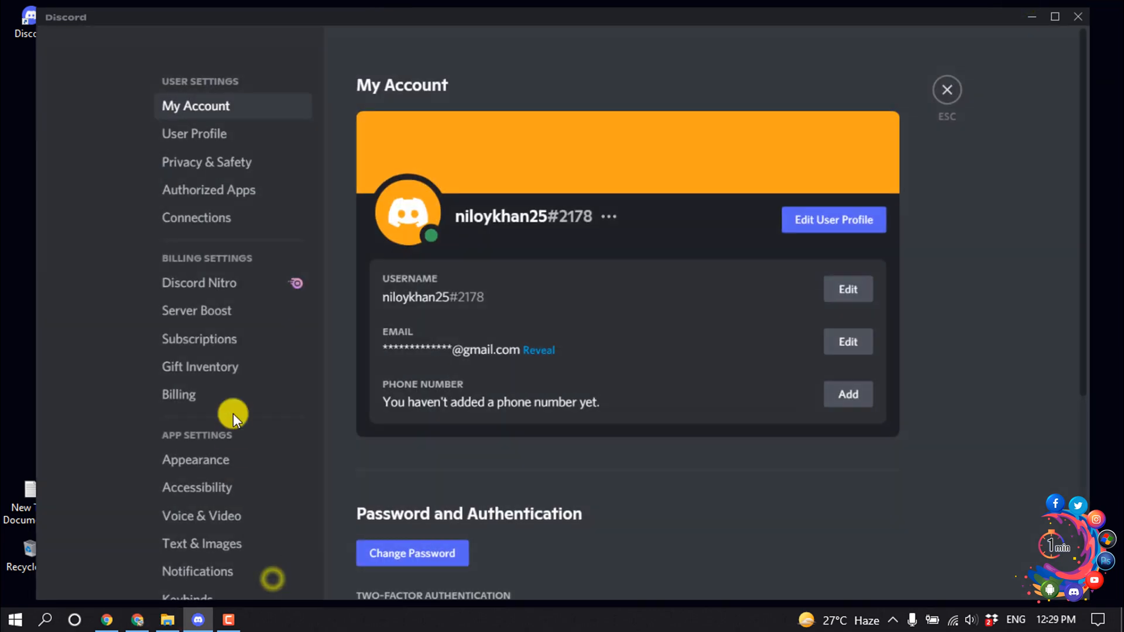
{"action": "scroll", "scroll_direction": "down", "scroll_amount": 3}
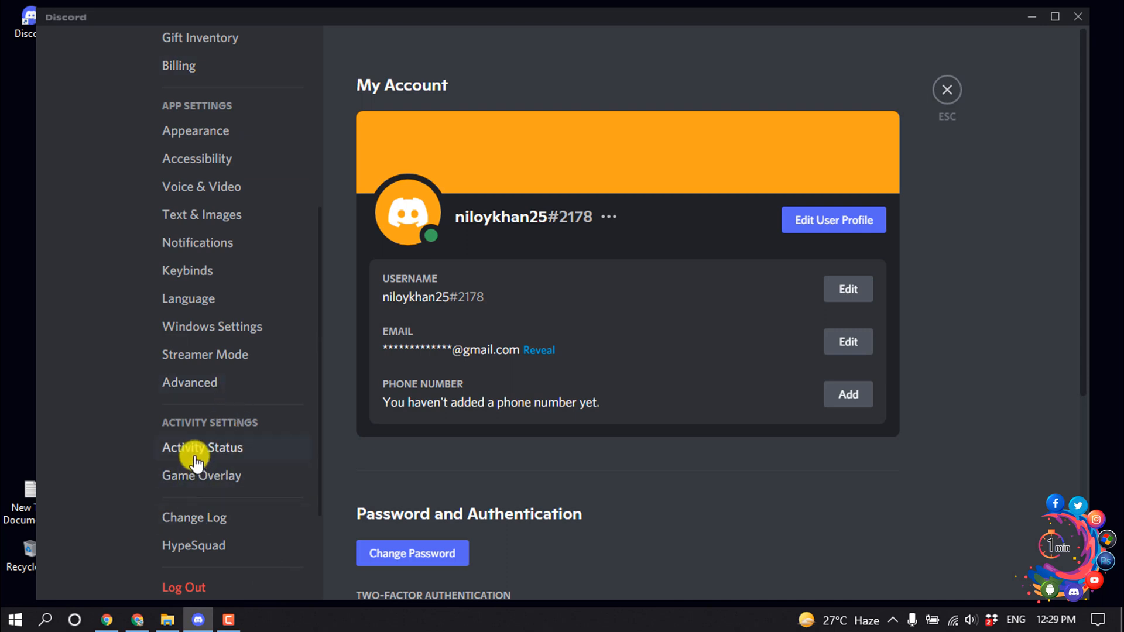
{"action": "left_click", "coordinate": [201, 447]}
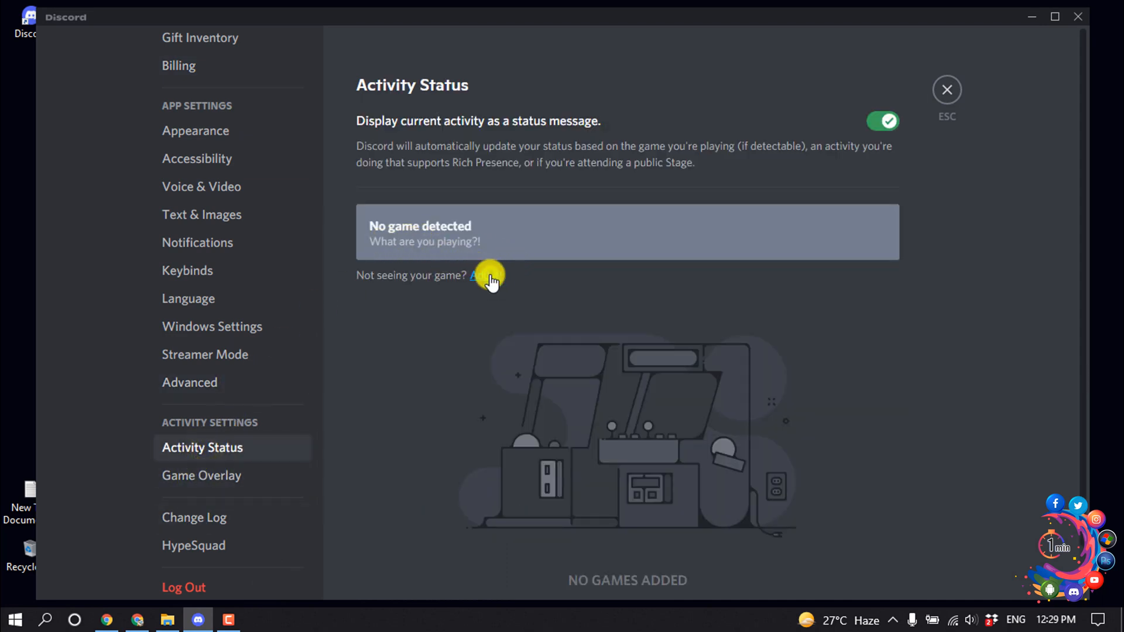
{"action": "left_click", "coordinate": [486, 275]}
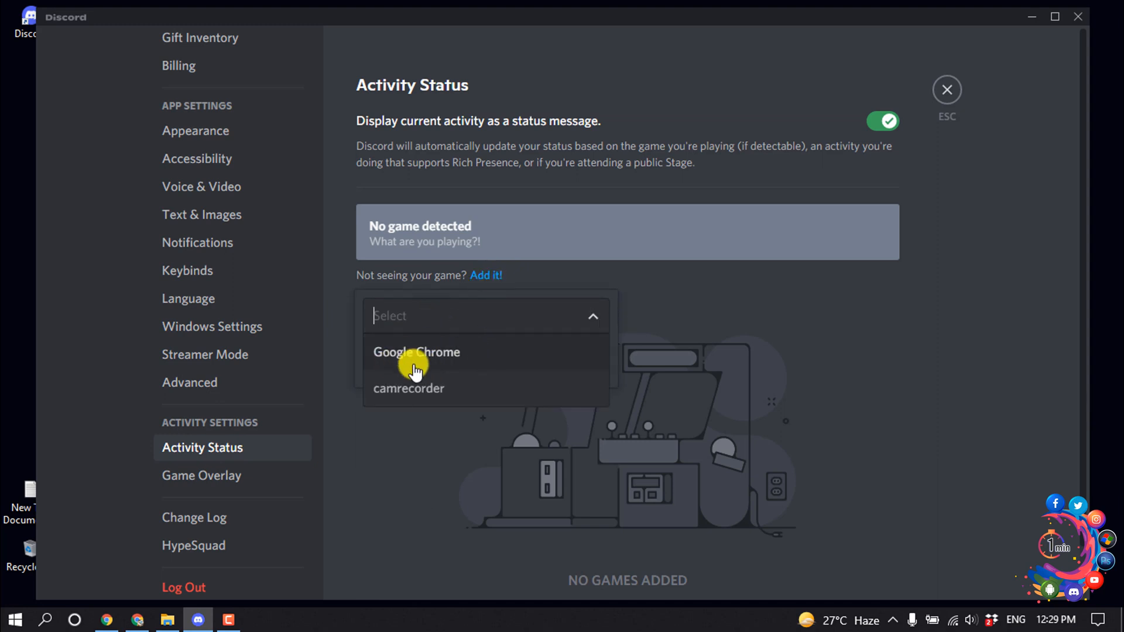
{"action": "left_click", "coordinate": [417, 353]}
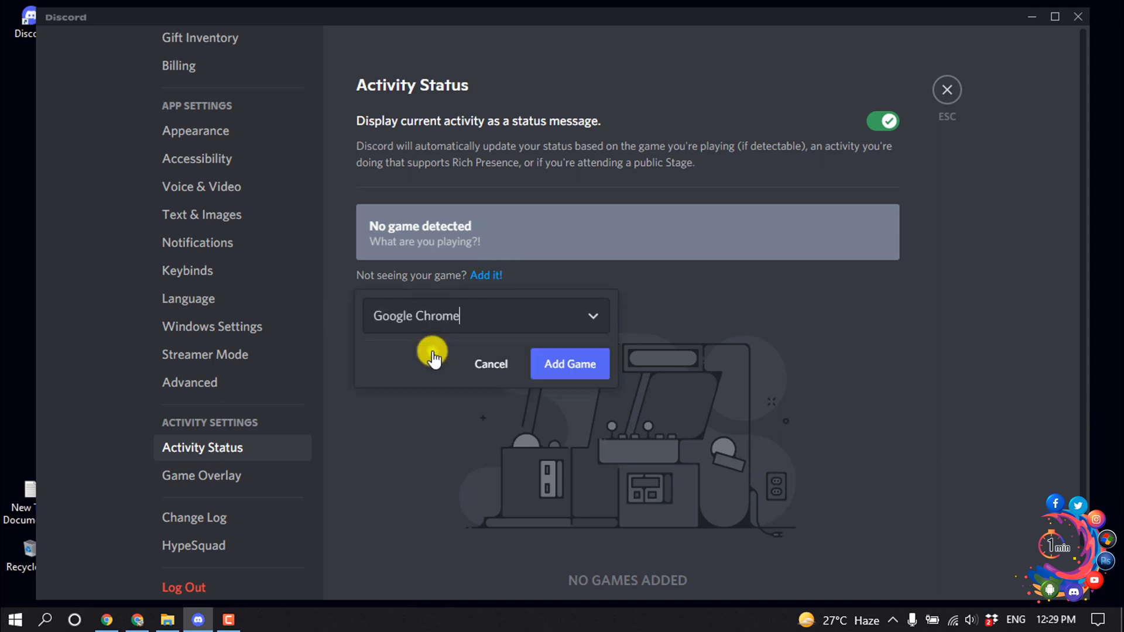
{"action": "left_click", "coordinate": [570, 364]}
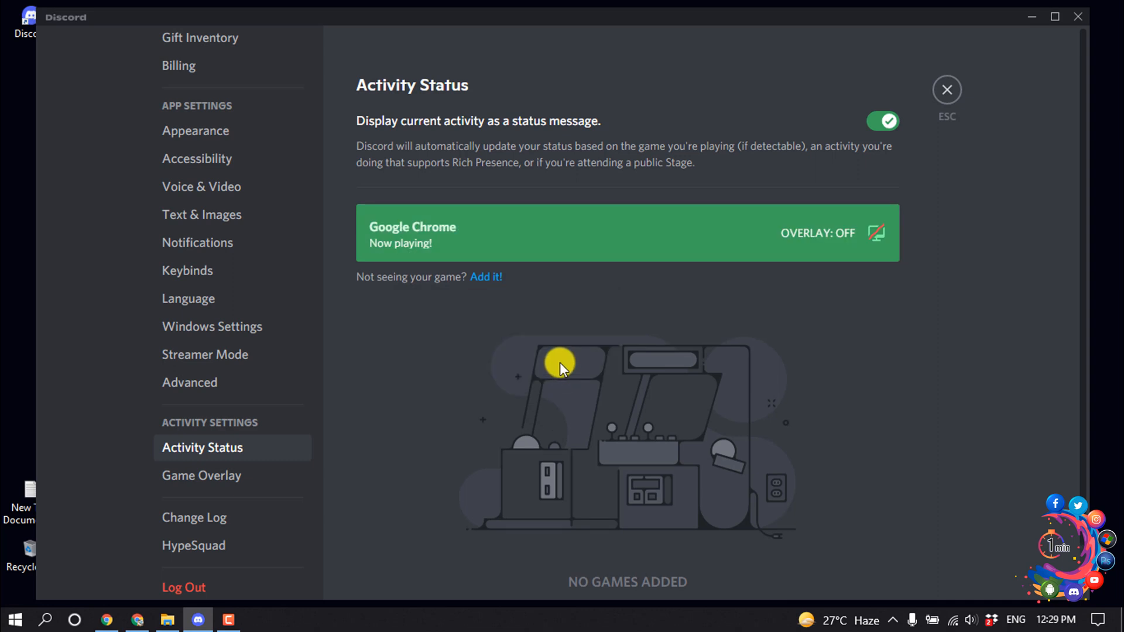
{"action": "mouse_move", "coordinate": [948, 89]}
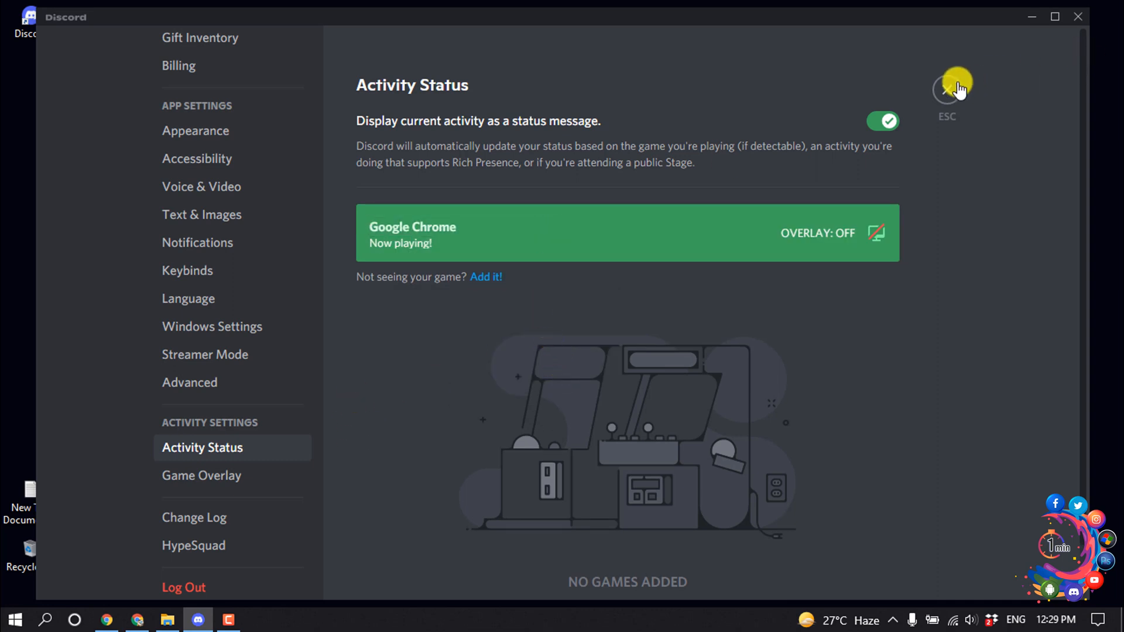
Step: Close Discord settings and open the Lover's land server
{"action": "left_click", "coordinate": [946, 89]}
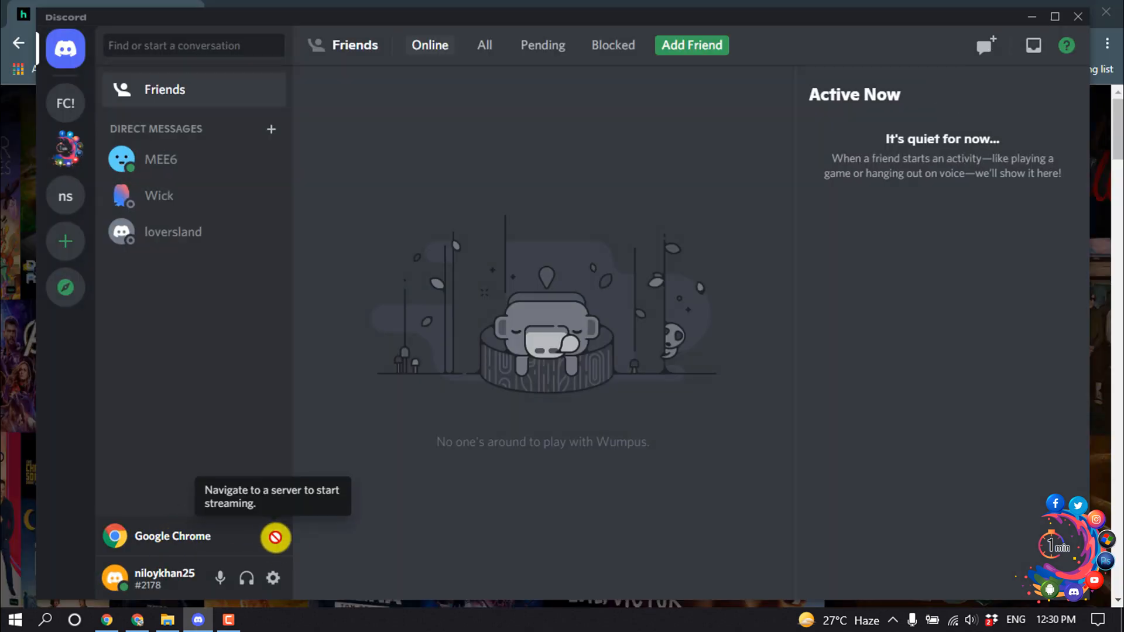
{"action": "mouse_move", "coordinate": [65, 136]}
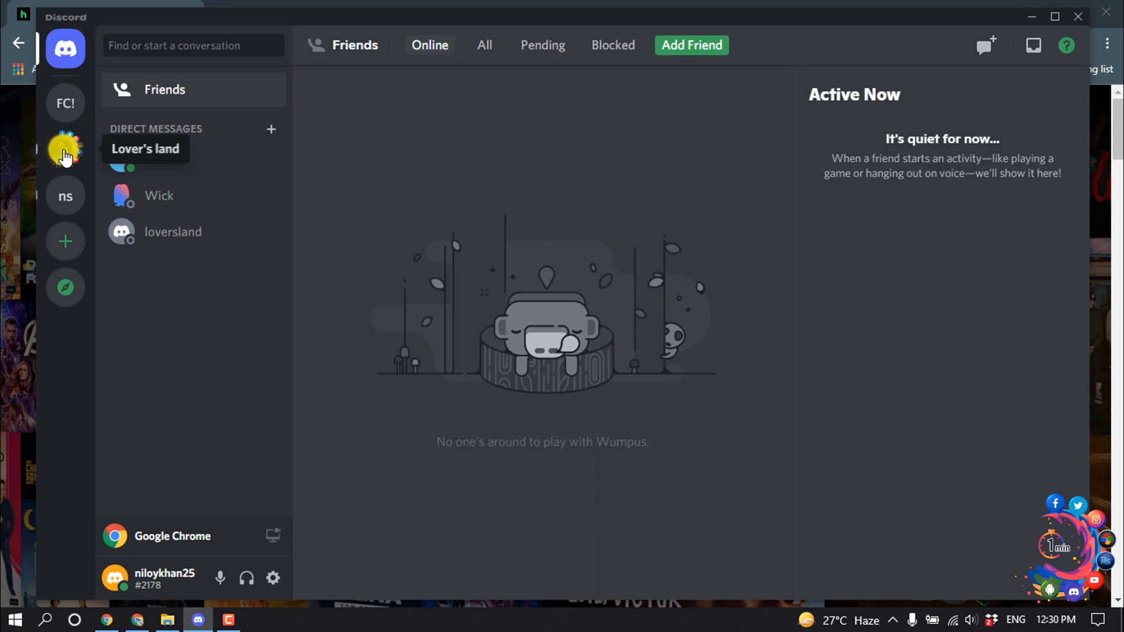
{"action": "left_click", "coordinate": [65, 149]}
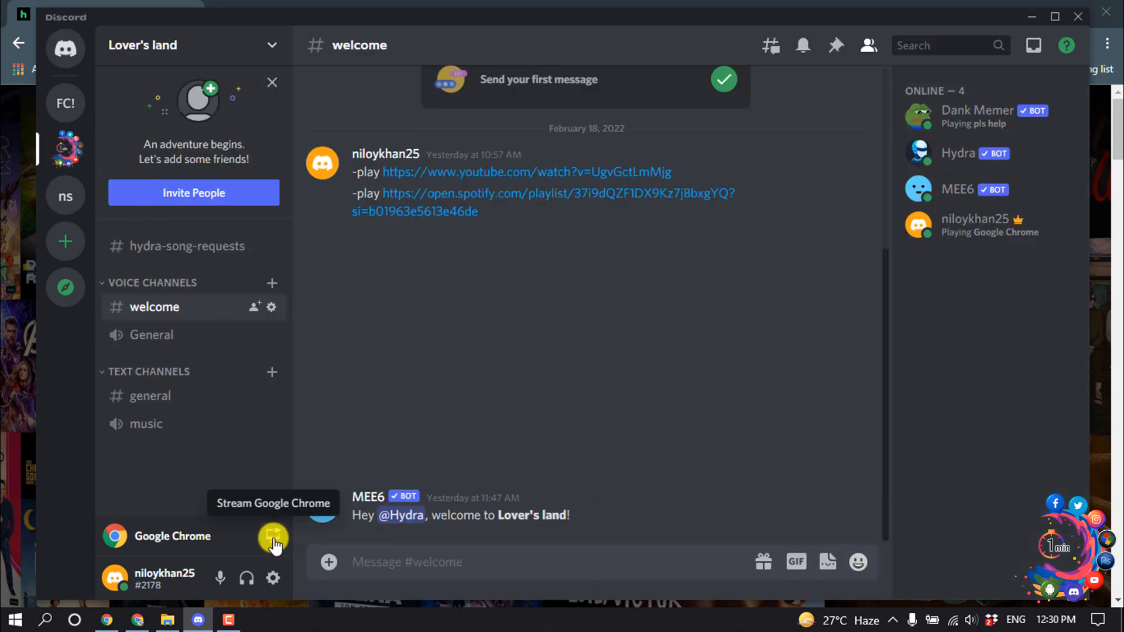
Step: Stream Google Chrome and go live in Lover's land's music voice channel
{"action": "left_click", "coordinate": [273, 537]}
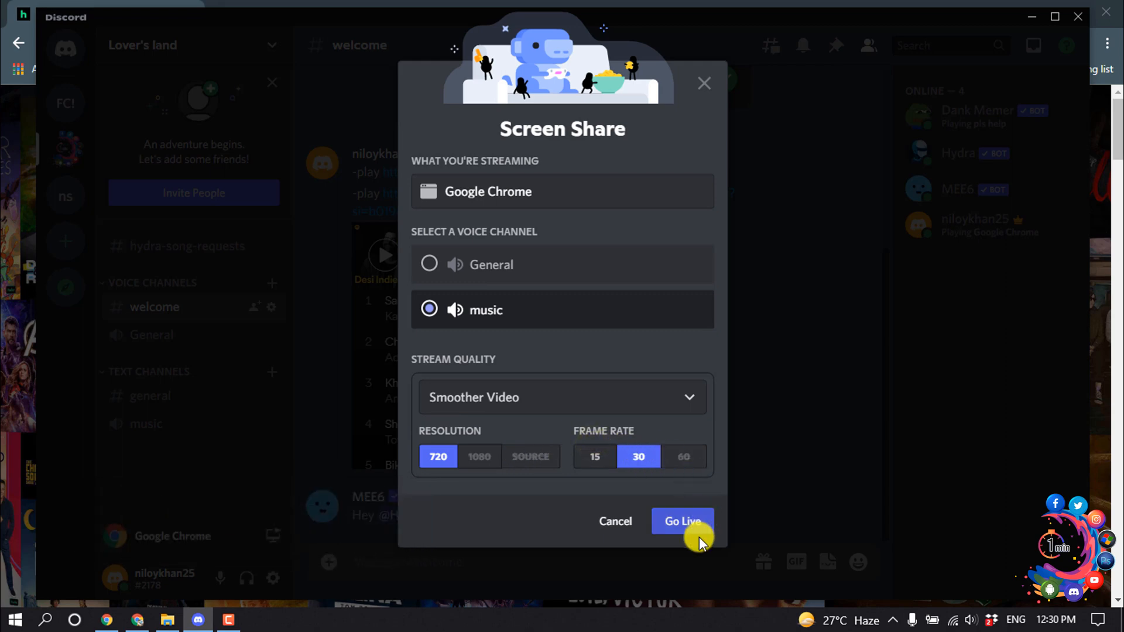
{"action": "left_click", "coordinate": [683, 521]}
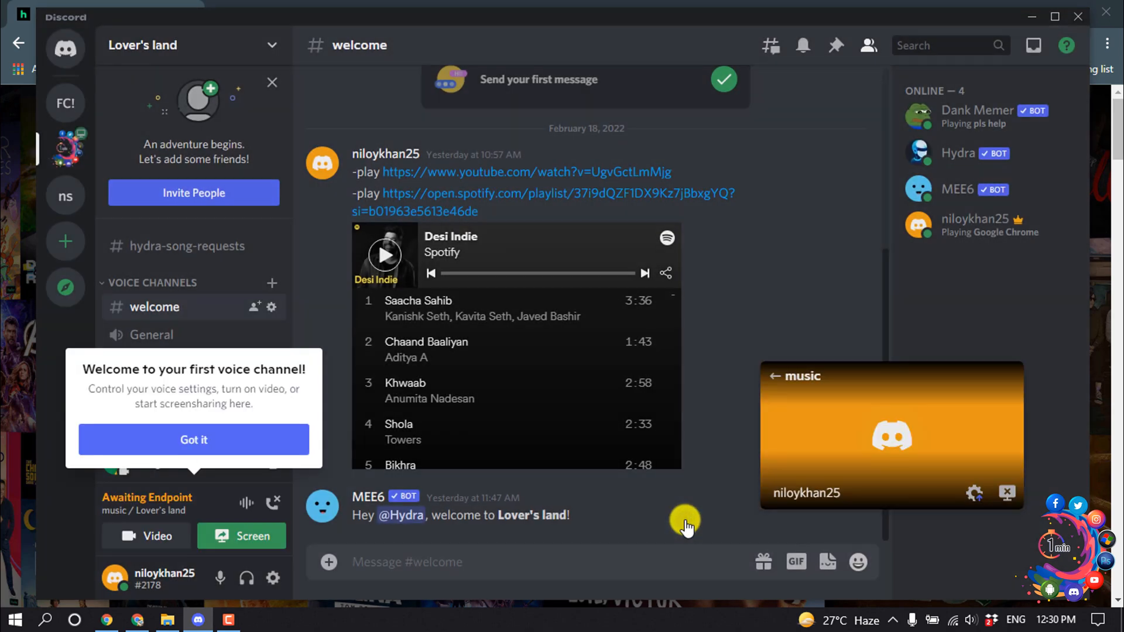